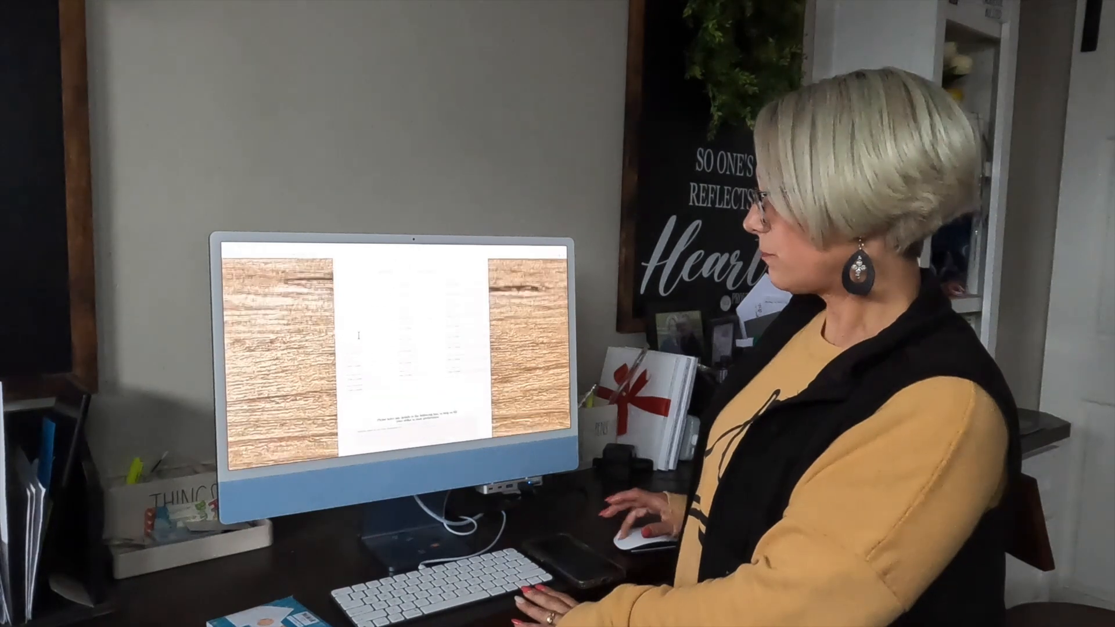
pyautogui.scroll(-3)
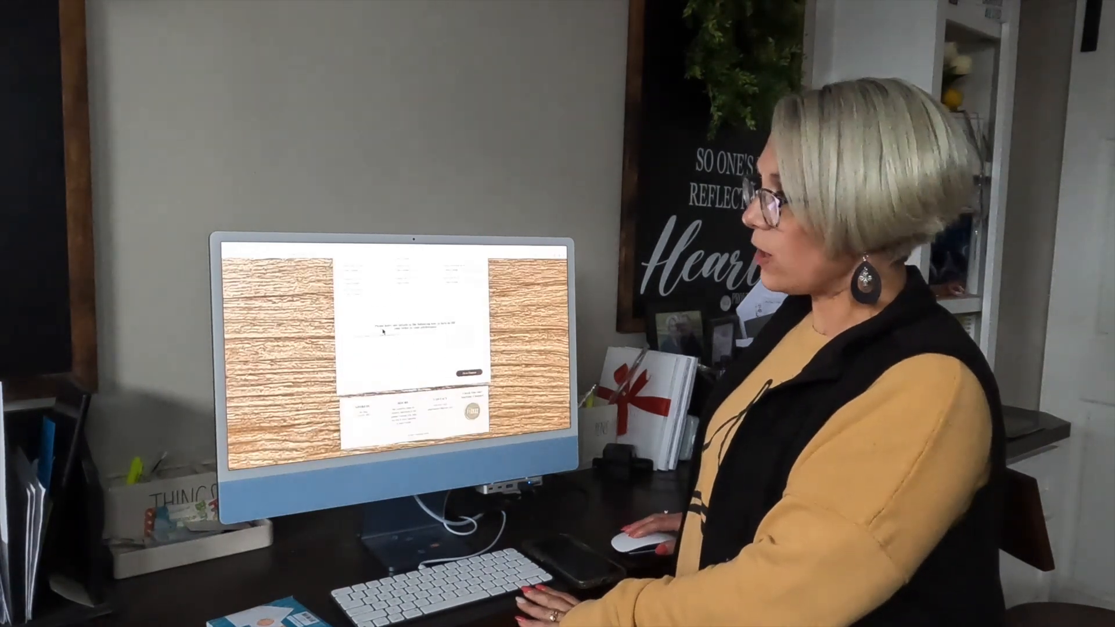